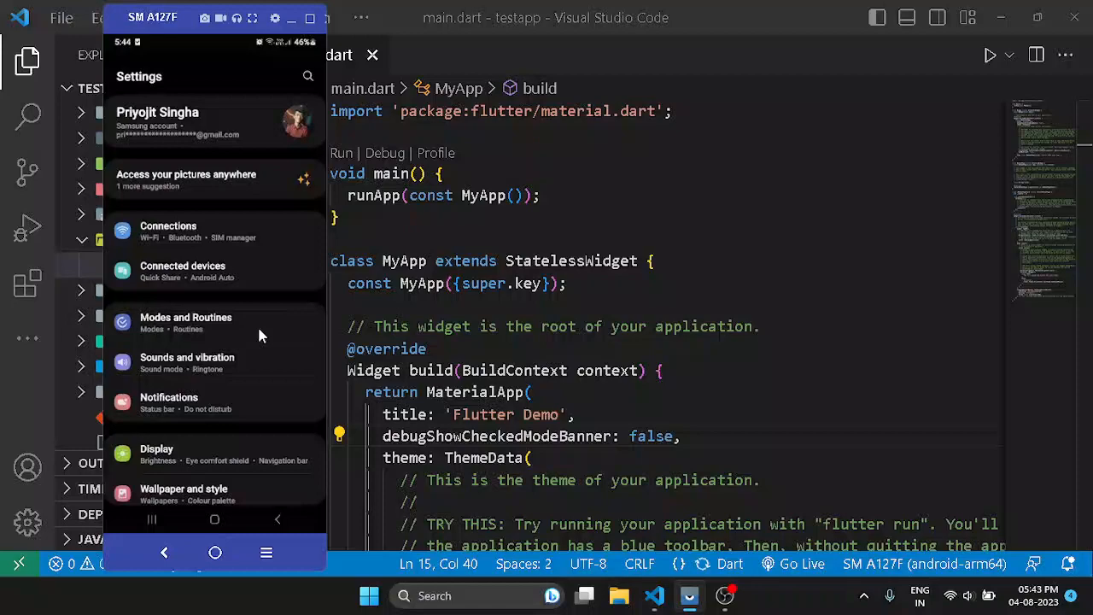
Go to About phone > Software information and tap the build number to unlock developer mode
{"action": "scroll", "scroll_direction": "down", "scroll_amount": 3}
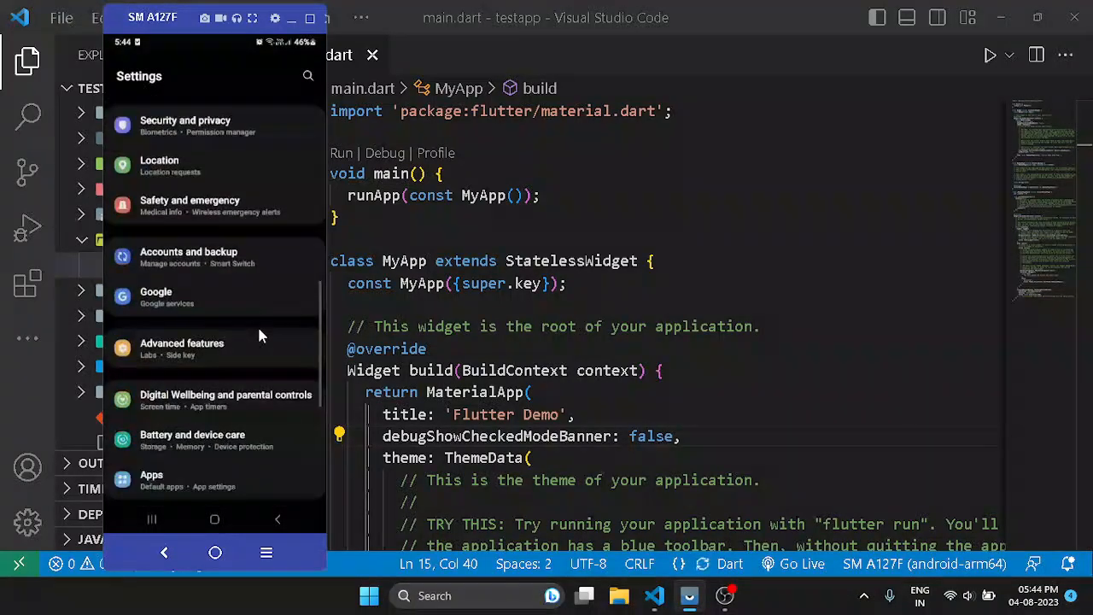
{"action": "scroll", "scroll_direction": "down", "scroll_amount": 3}
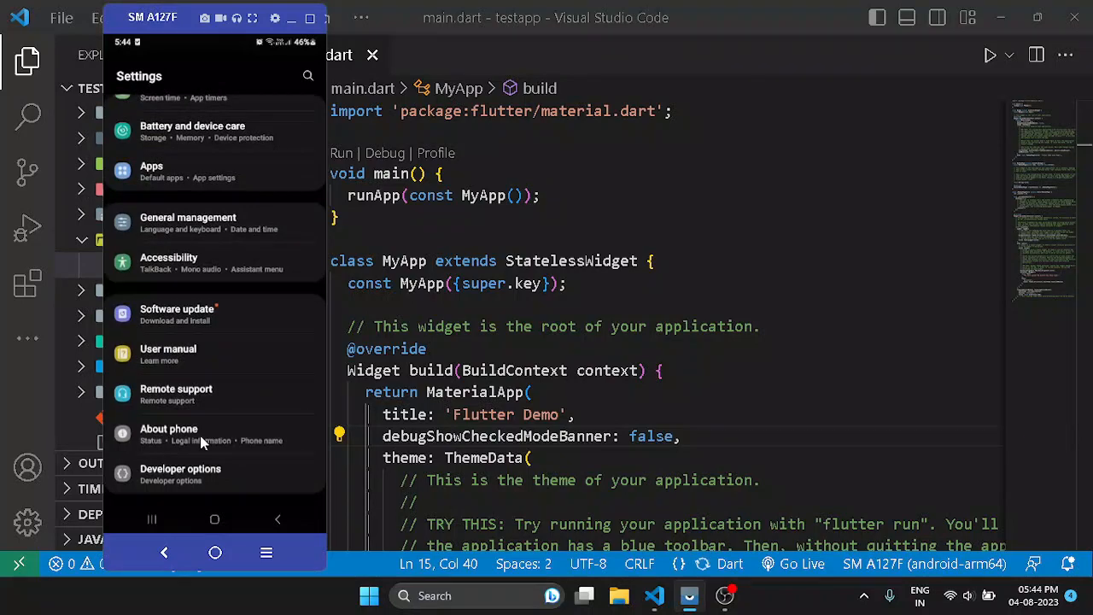
{"action": "left_click", "coordinate": [169, 434]}
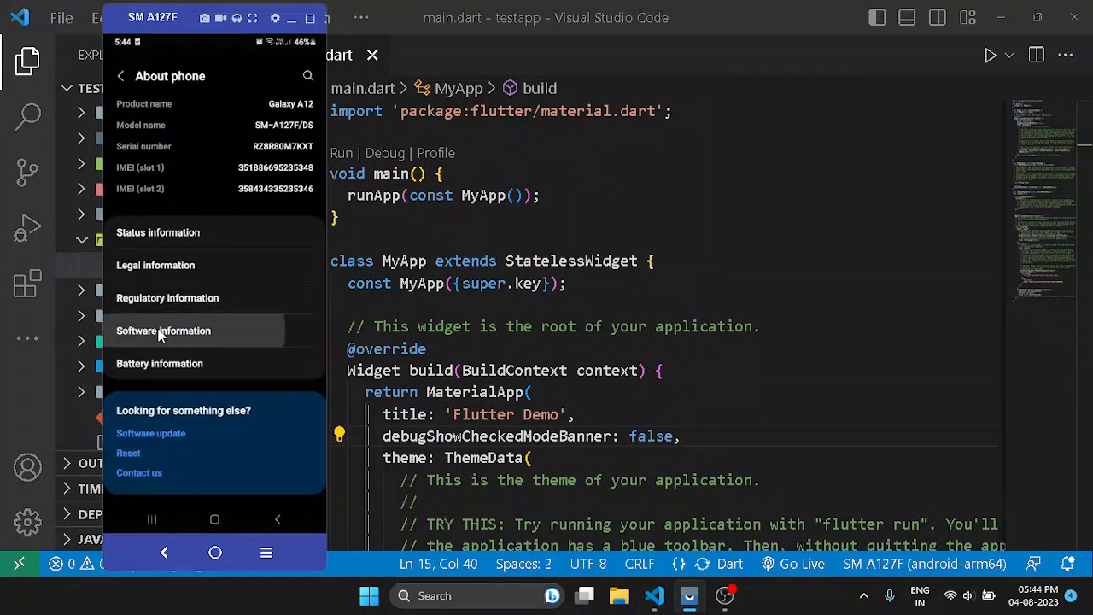
{"action": "left_click", "coordinate": [163, 330]}
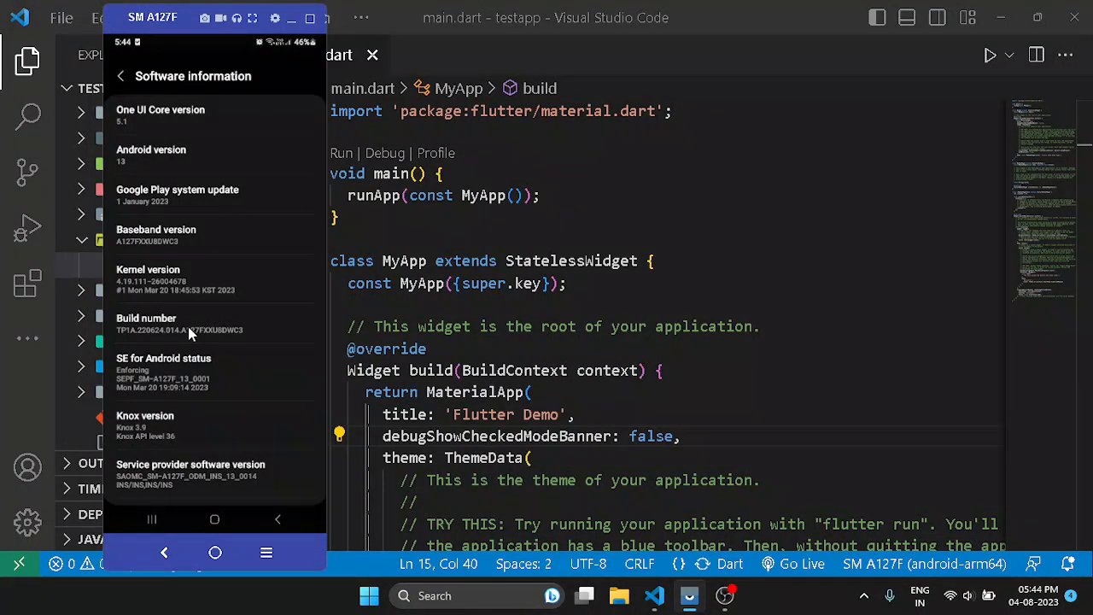
{"action": "left_click", "coordinate": [179, 330]}
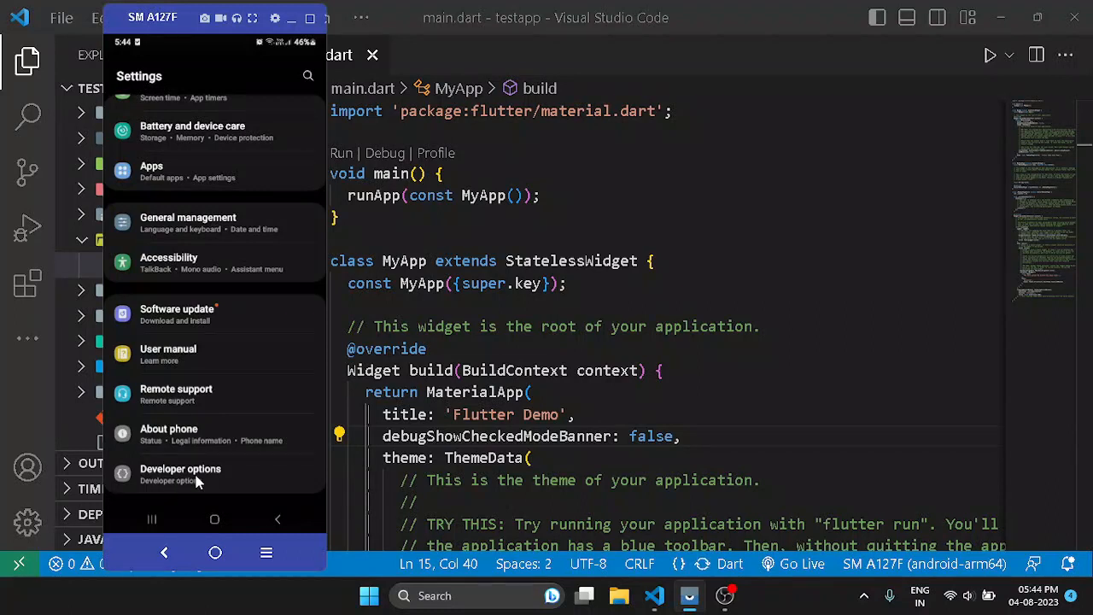
{"action": "mouse_move", "coordinate": [158, 480]}
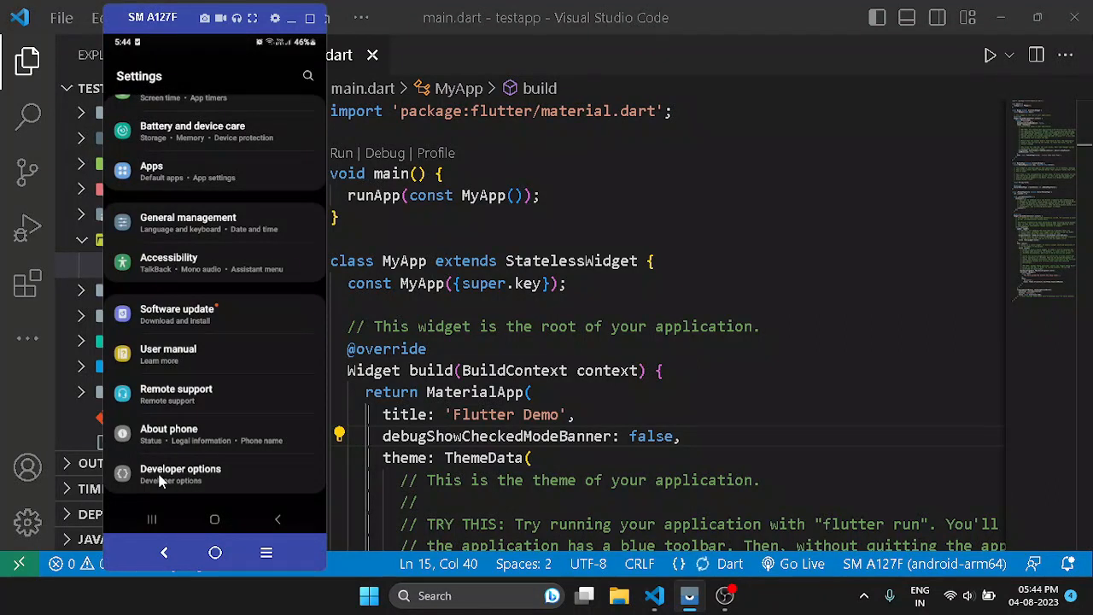
Open Developer options and scroll down to confirm USB debugging is enabled
{"action": "left_click", "coordinate": [180, 469]}
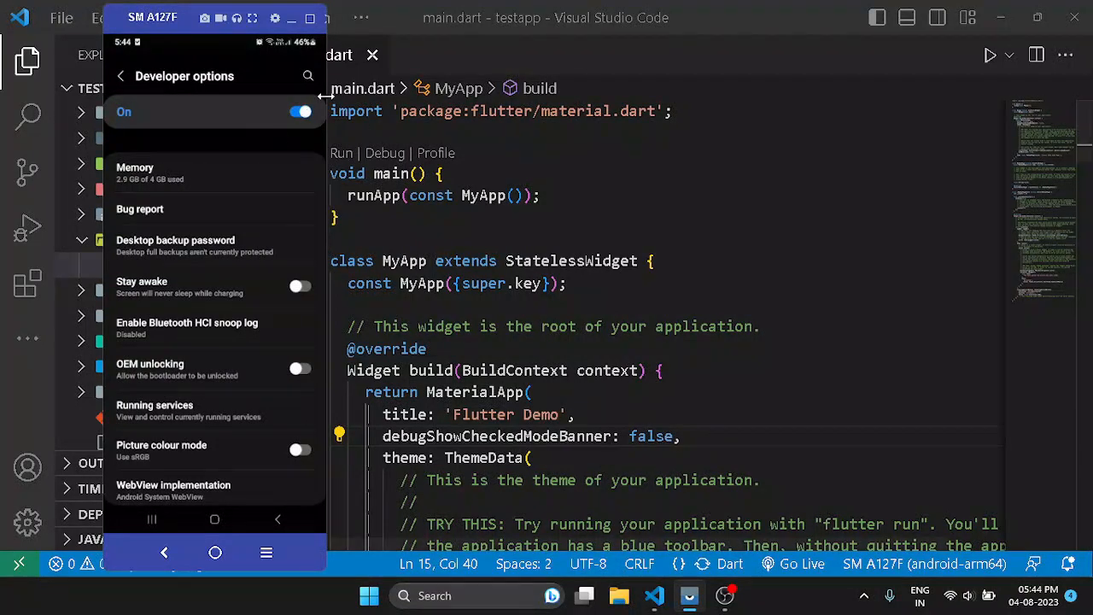
{"action": "scroll", "scroll_direction": "down", "scroll_amount": 3}
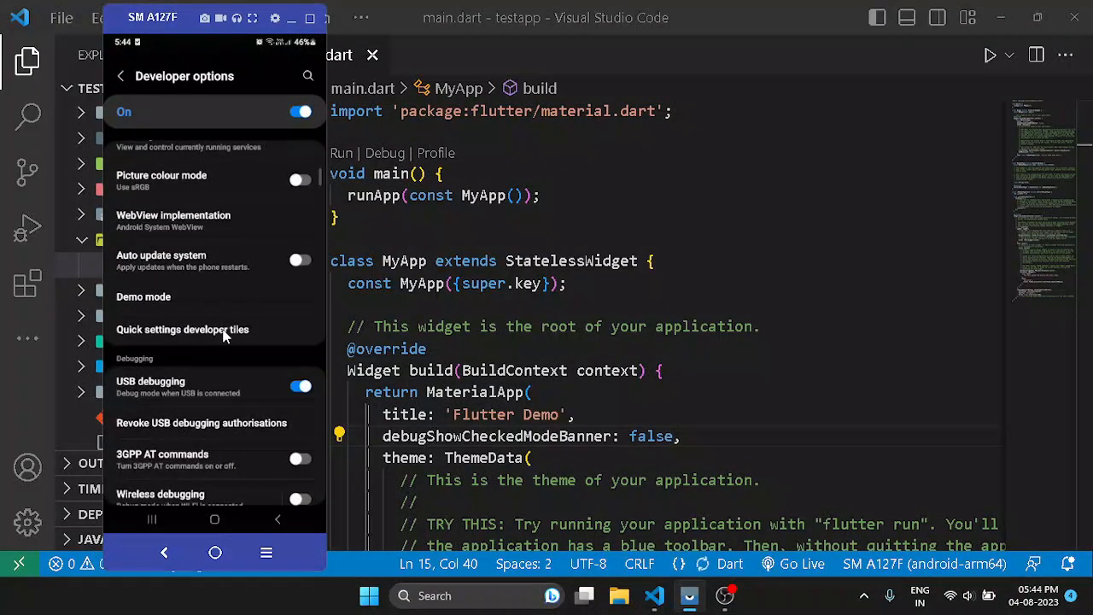
{"action": "mouse_move", "coordinate": [205, 389]}
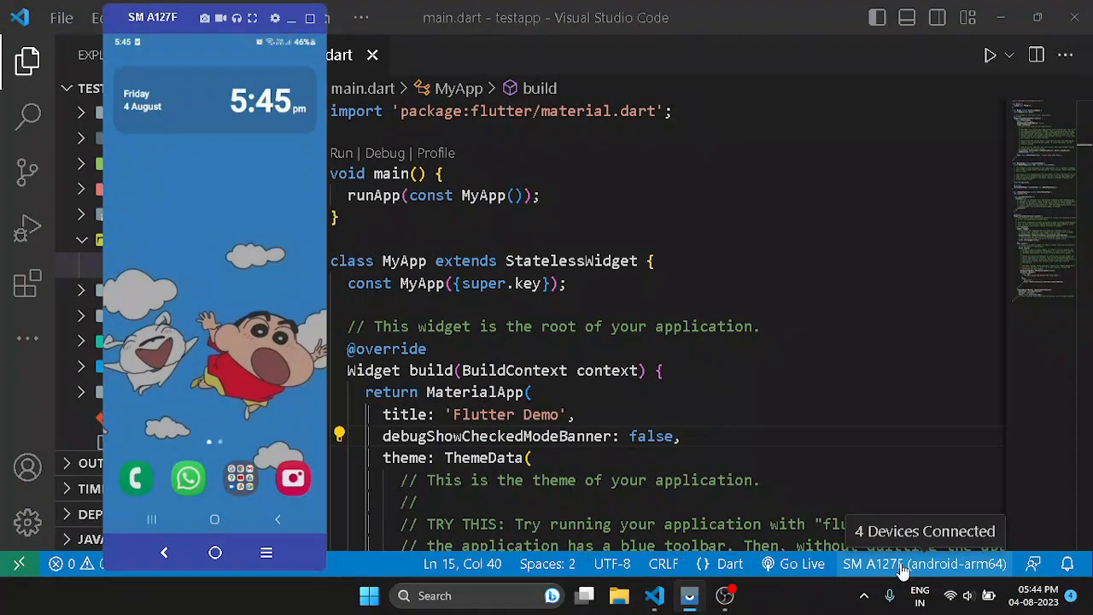
Check the status-bar device selector for available devices and choose SM A127F (android-arm64)
{"action": "left_click", "coordinate": [923, 564]}
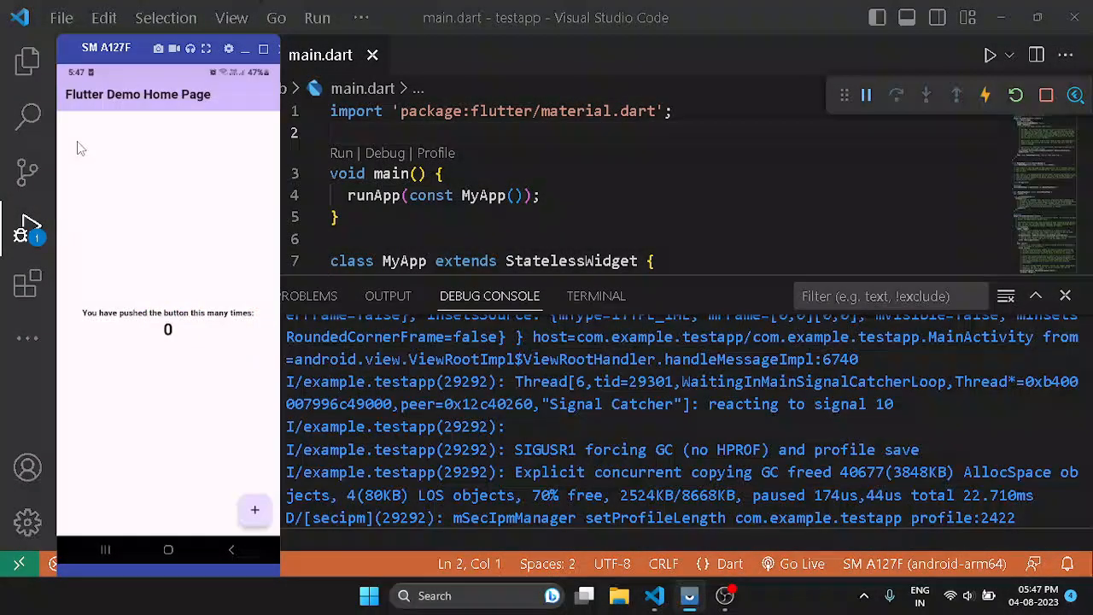
{"action": "mouse_move", "coordinate": [211, 453]}
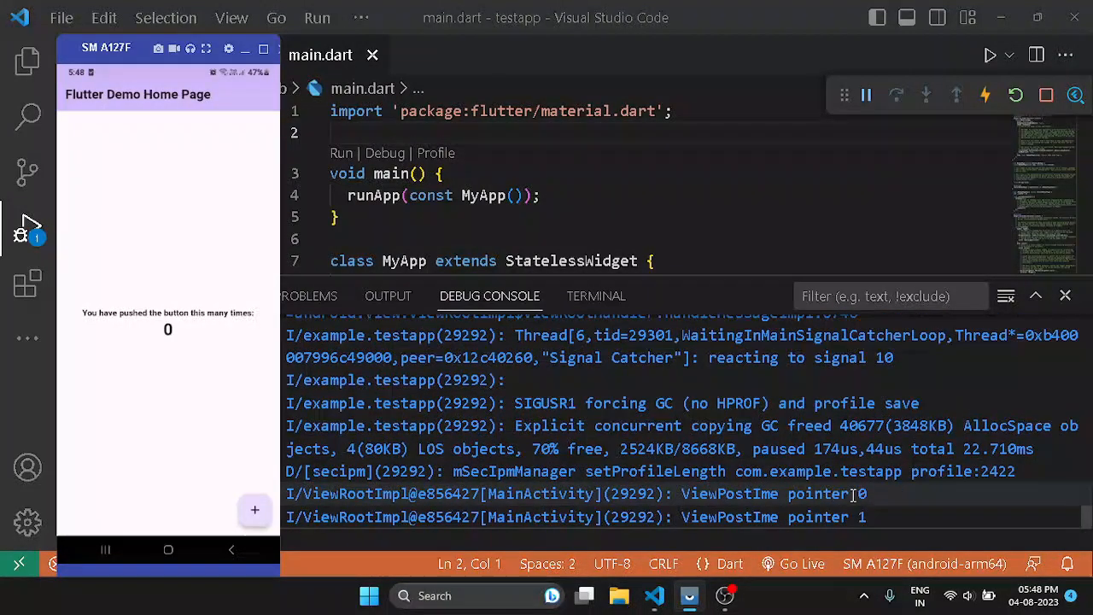
{"action": "mouse_move", "coordinate": [211, 446]}
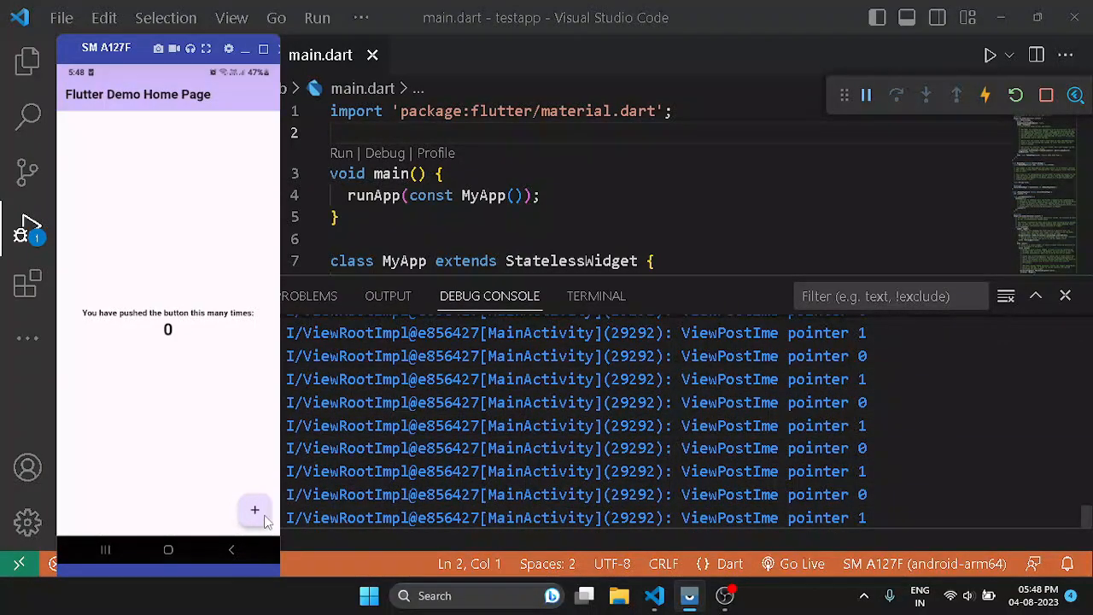
Tap the + button in the mirrored demo app repeatedly to raise the counter to 12
{"action": "left_click", "coordinate": [255, 510]}
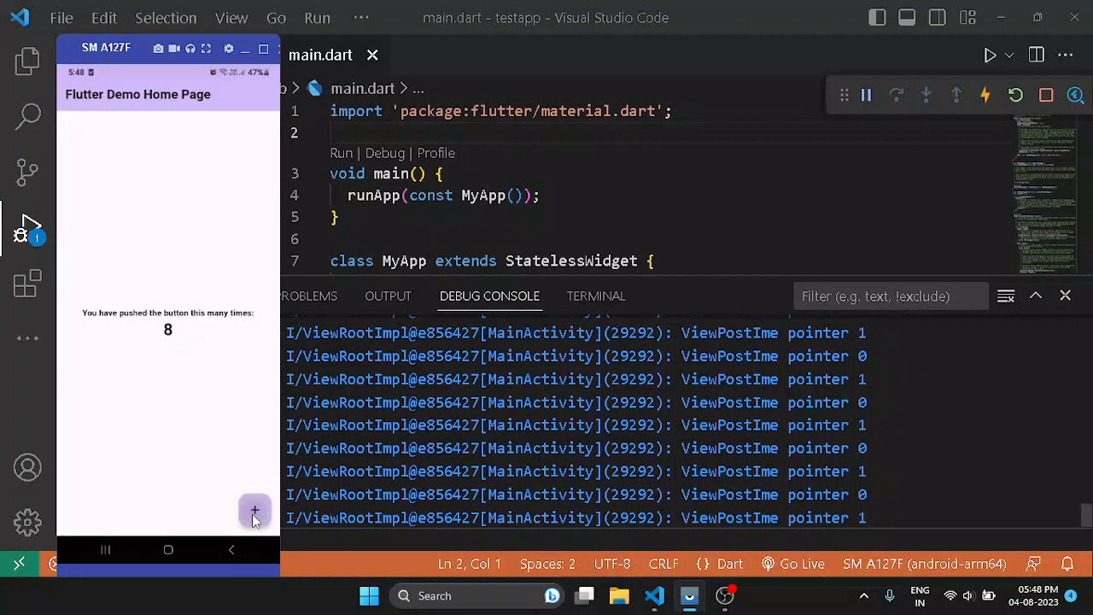
{"action": "left_click", "coordinate": [254, 510]}
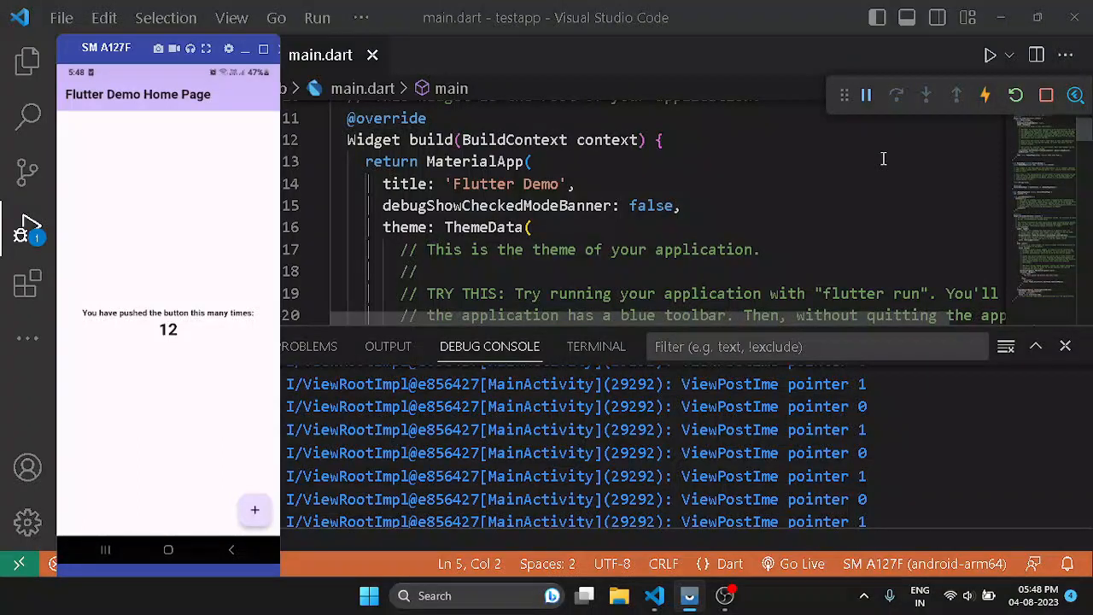